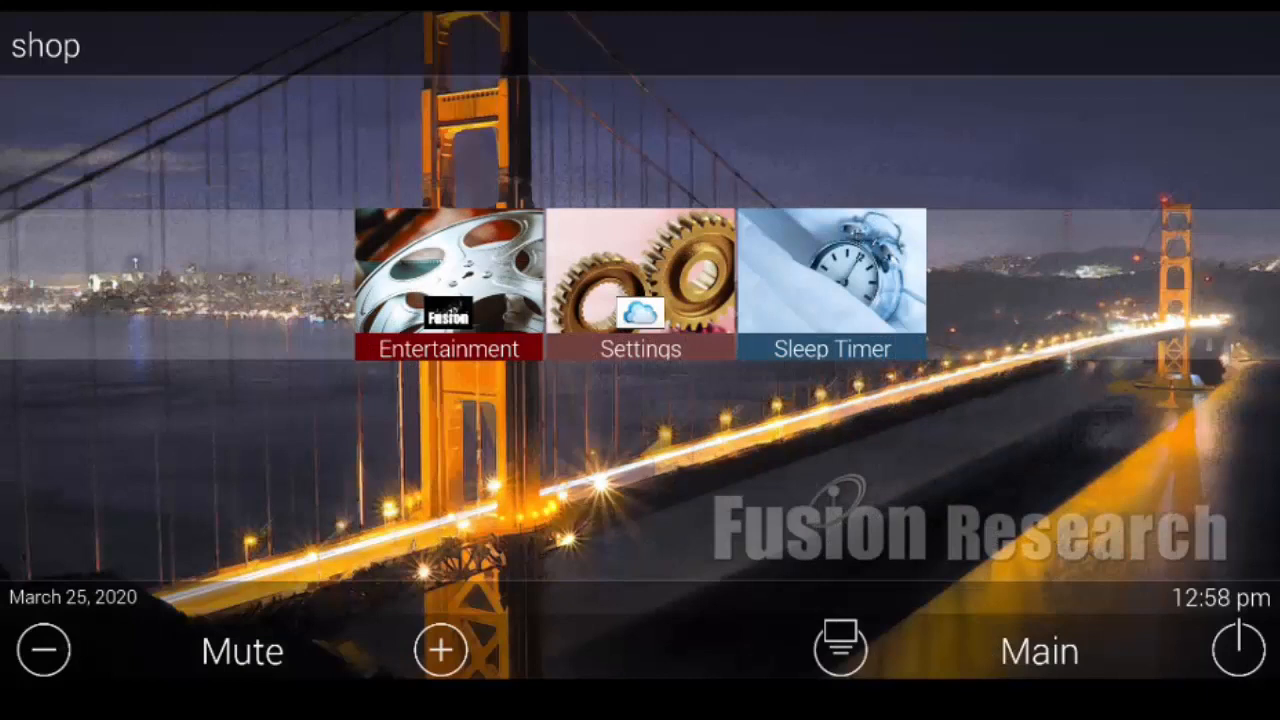
Enter the Entertainment area of the music server from the home screen.
left_click(448, 276)
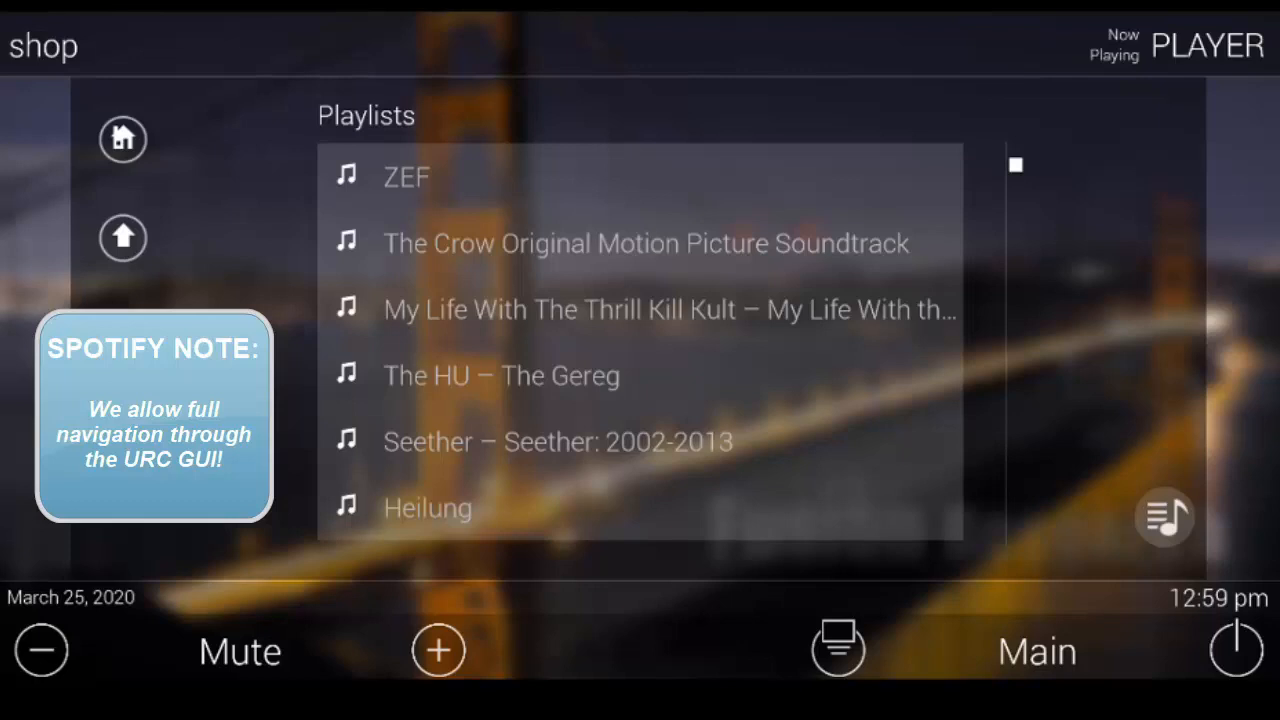
Open the ZEF playlist to list its Die Antwoord songs.
left_click(406, 176)
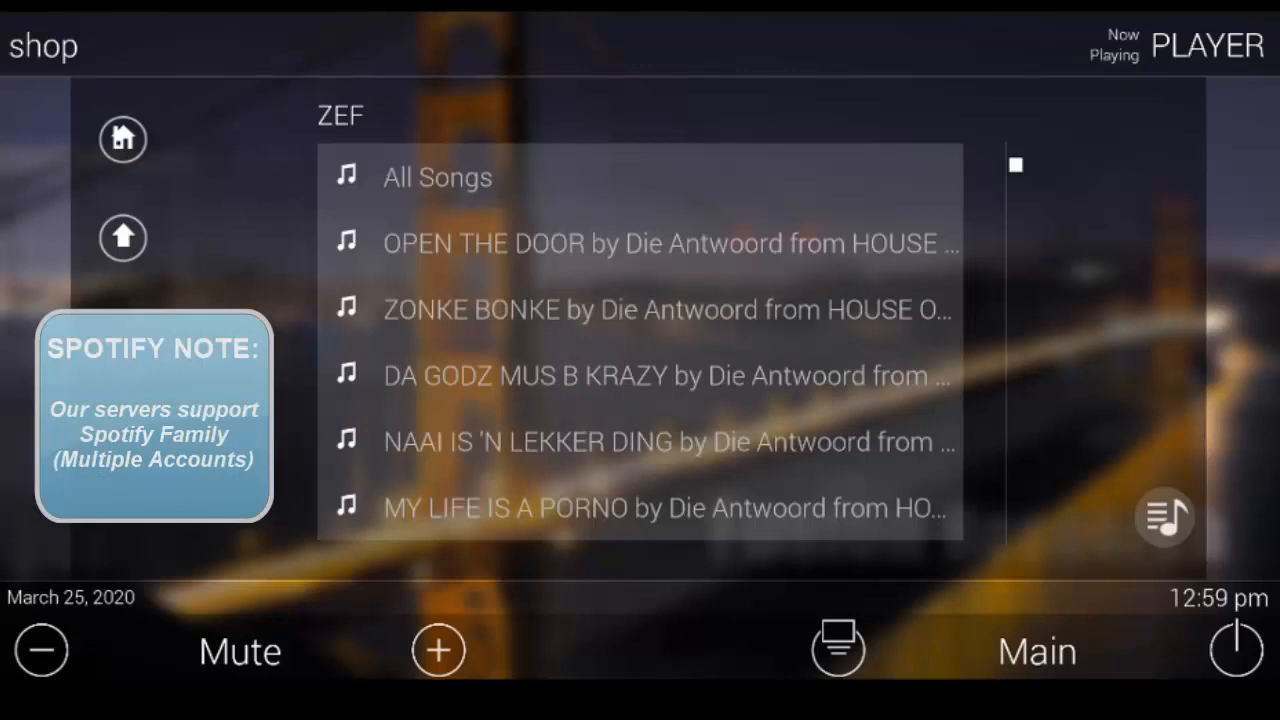
left_click(436, 176)
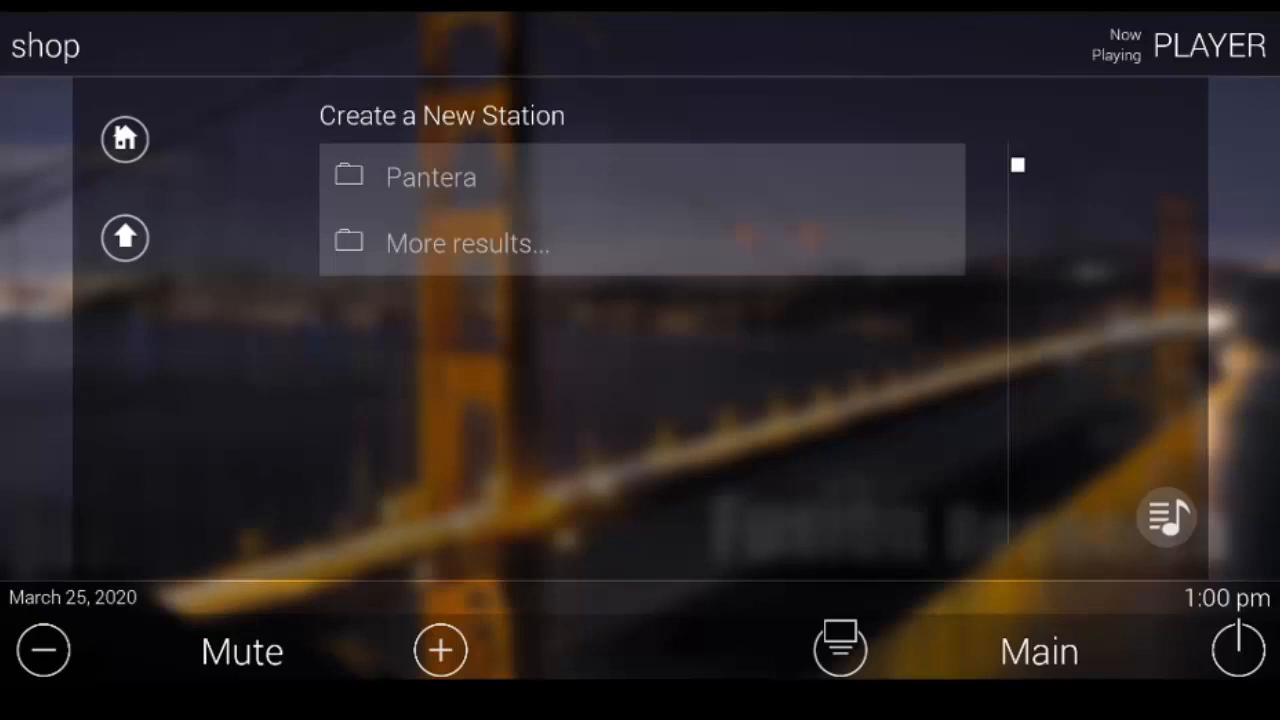
Choose the Pantera search result to create a new Pandora station.
left_click(430, 176)
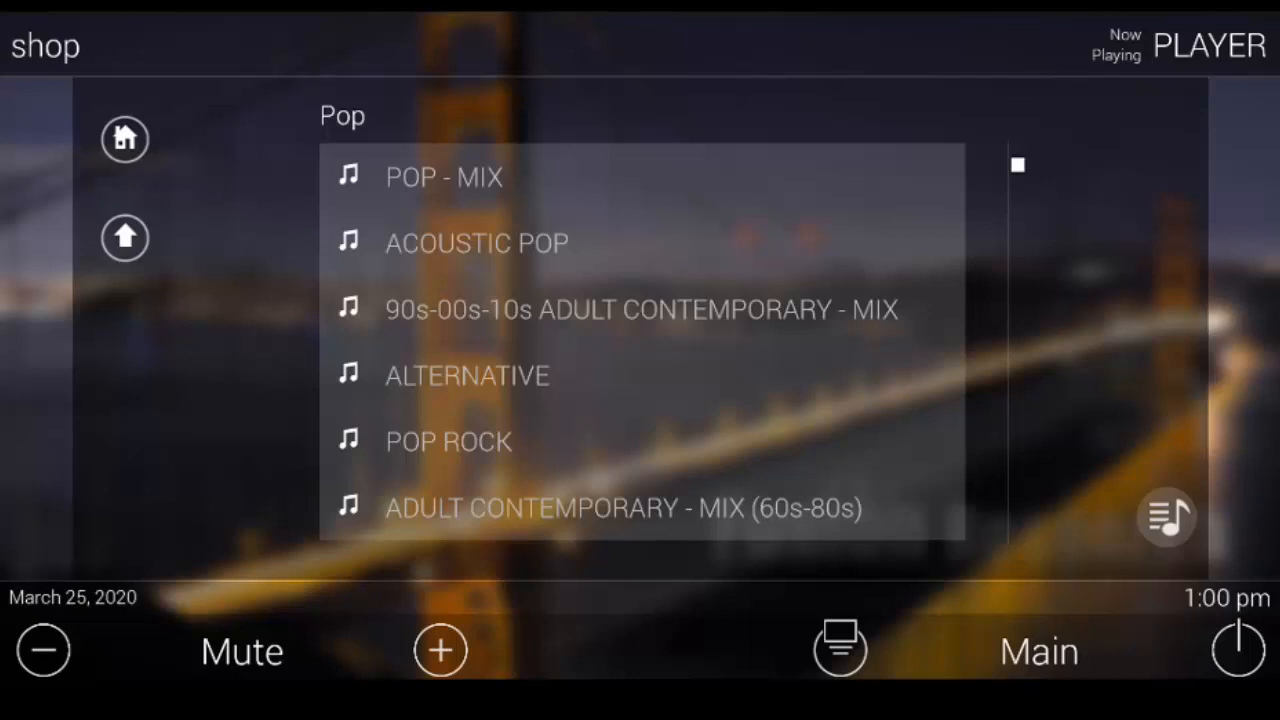
Select POP ROCK in the Pop list to show its Play Now/Soon/Later choices.
left_click(448, 442)
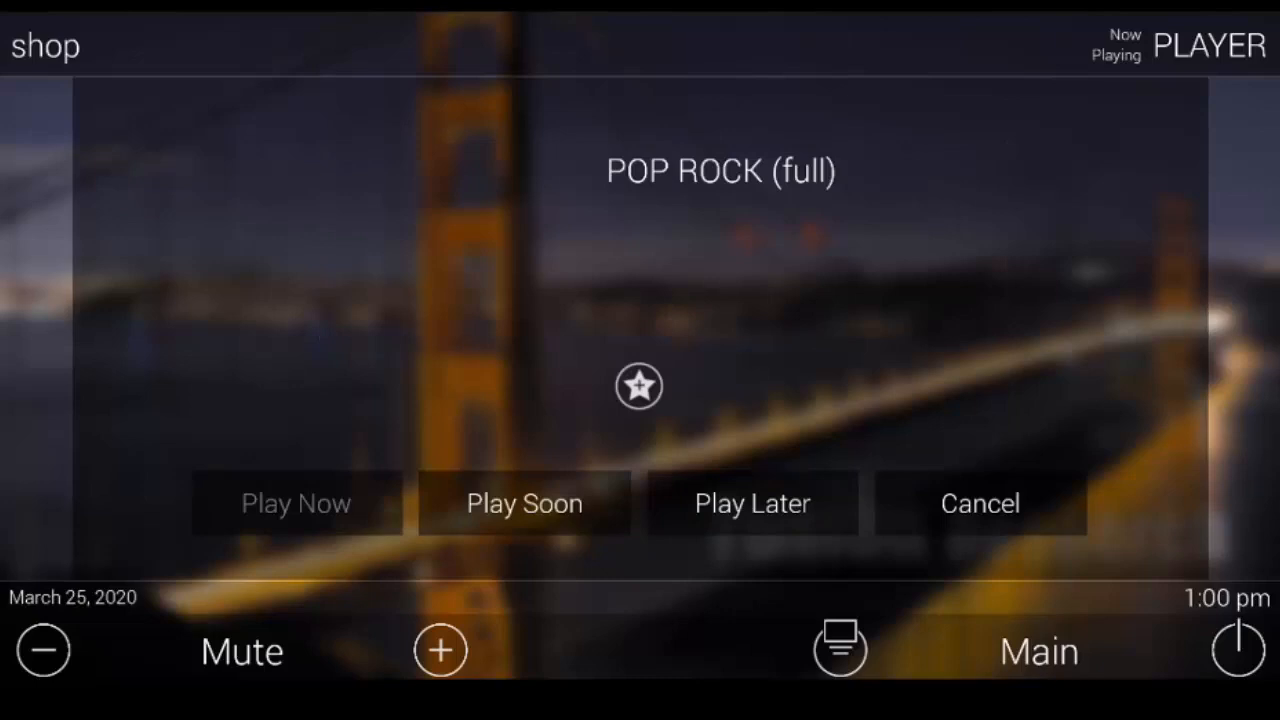